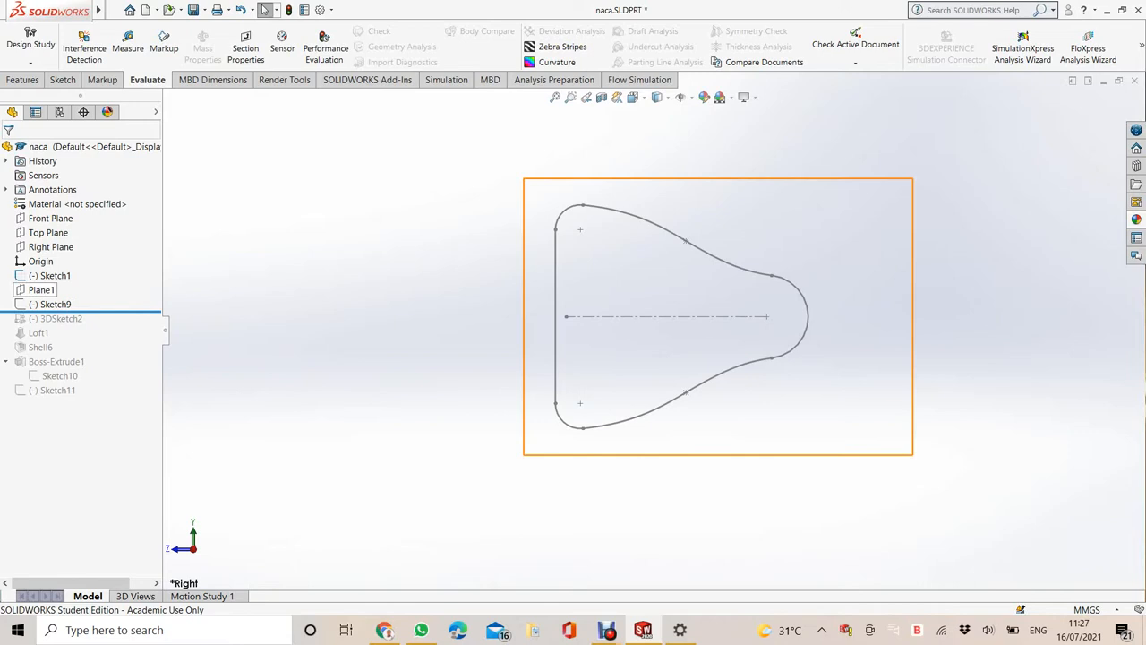
Edit Plane1 and set its offset from the Right Plane to 150 mm
{"action": "right_click", "coordinate": [39, 290]}
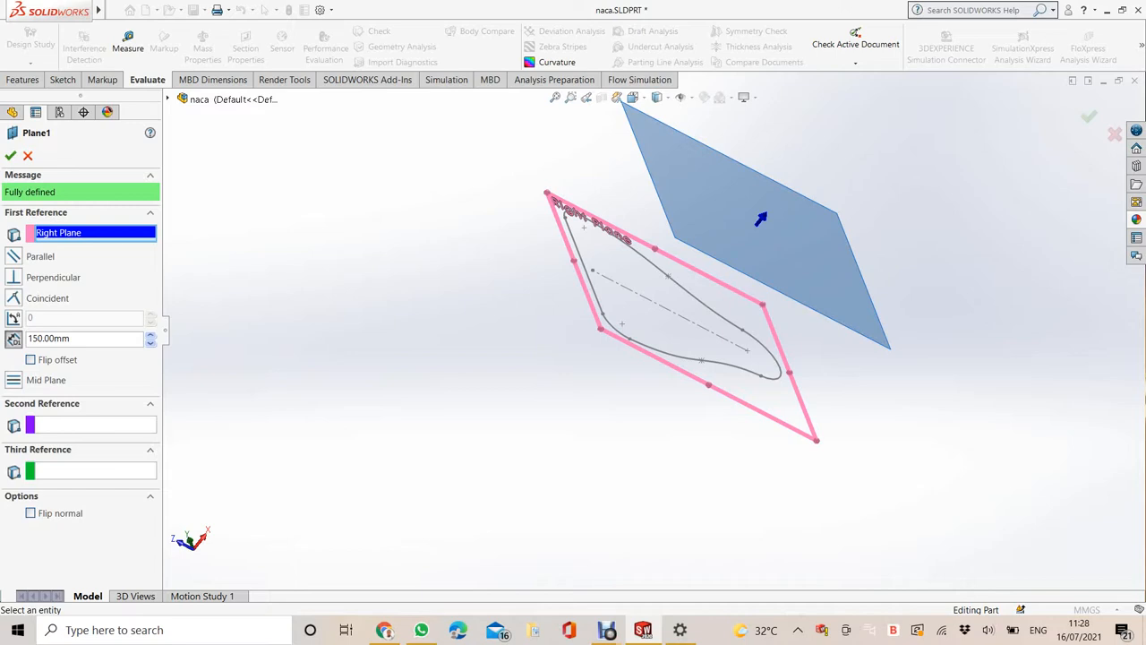
{"action": "left_click", "coordinate": [11, 155]}
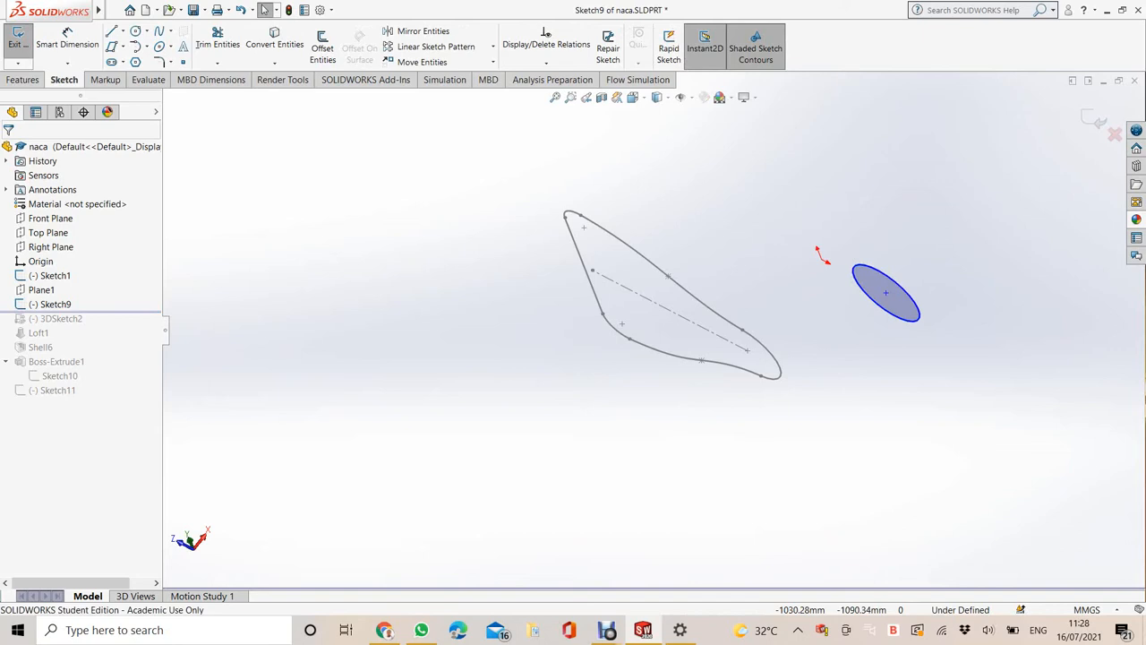
Edit Sketch9 and dimension the end-profile circle to a 100 mm diameter
{"action": "right_click", "coordinate": [54, 304]}
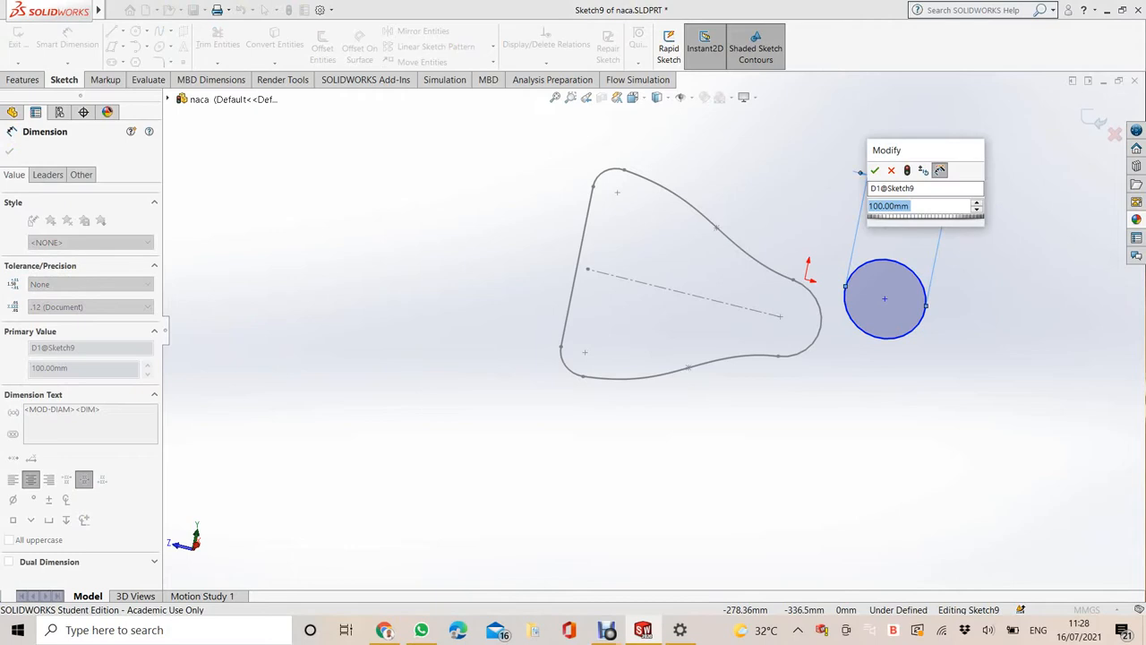
{"action": "left_click", "coordinate": [874, 170]}
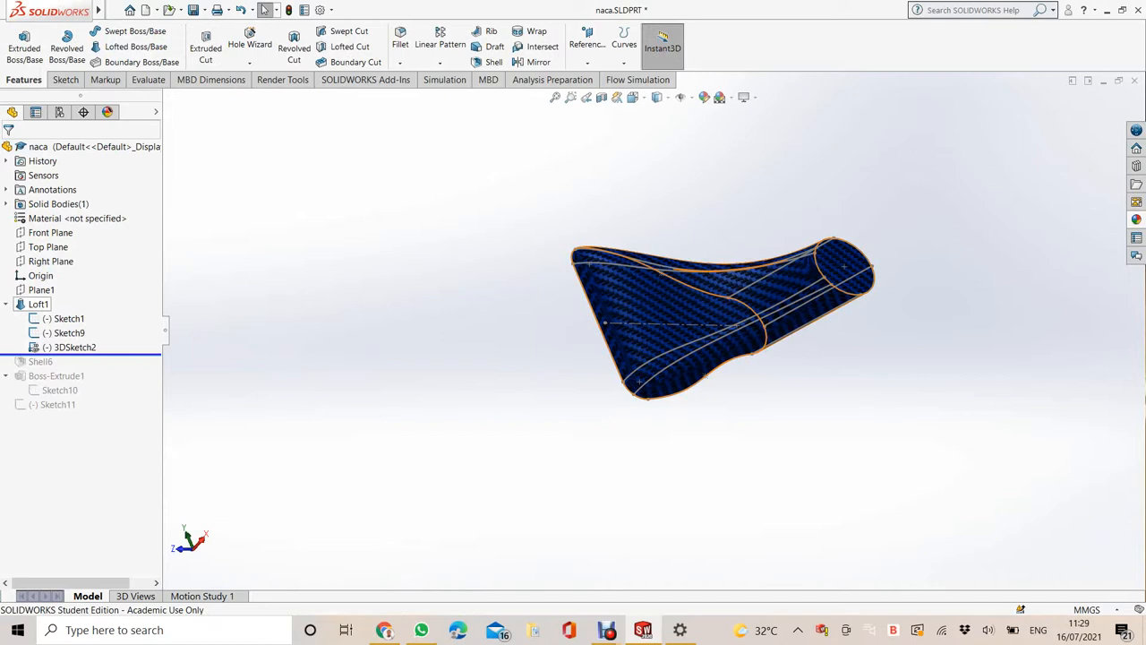
Edit Loft1 with Sketch1 and Sketch9 profiles guided by the 3DSketch2 curves and rebuild it
{"action": "double_click", "coordinate": [38, 304]}
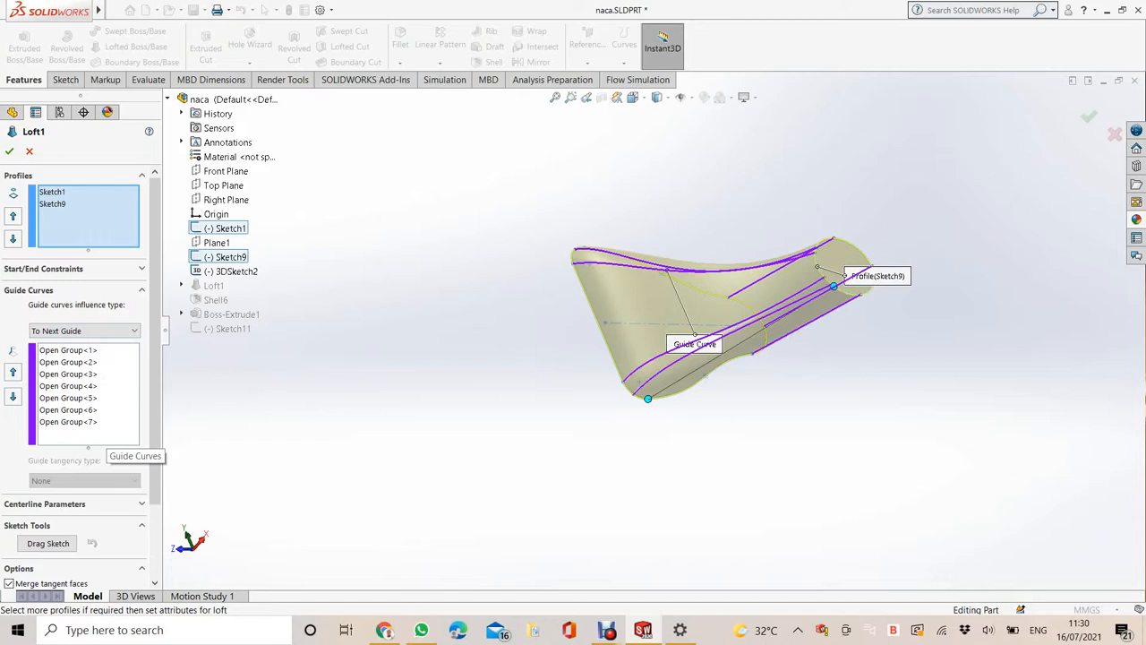
{"action": "left_click", "coordinate": [11, 151]}
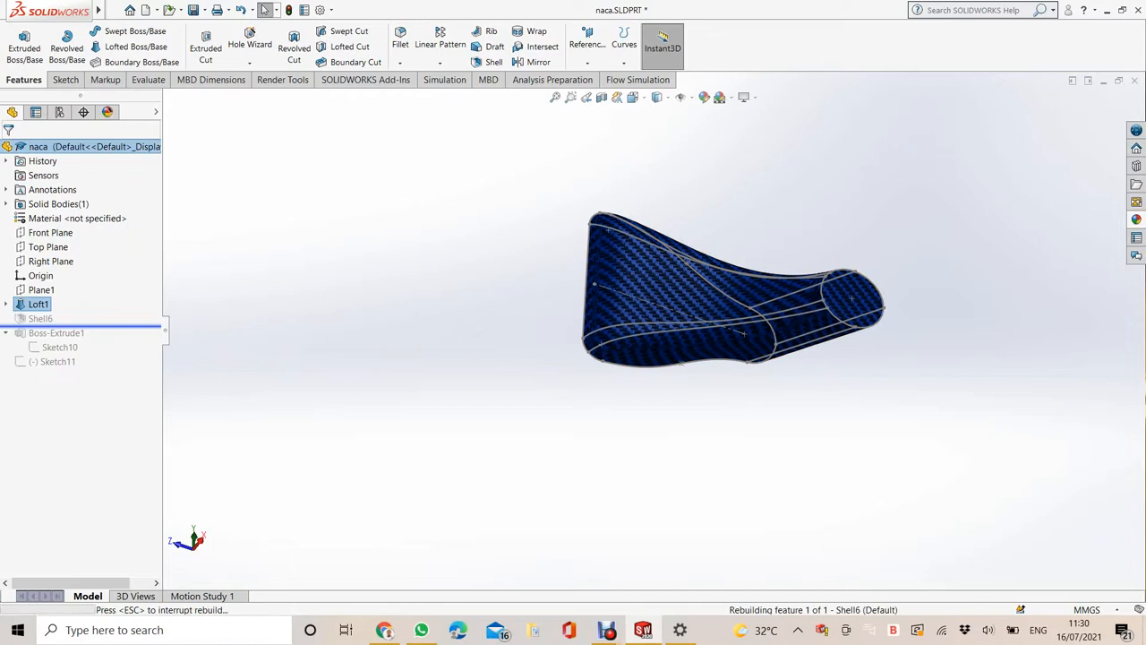
Edit Shell6 to a 3 mm wall with both end faces removed, accepting the thickness warning
{"action": "right_click", "coordinate": [39, 319]}
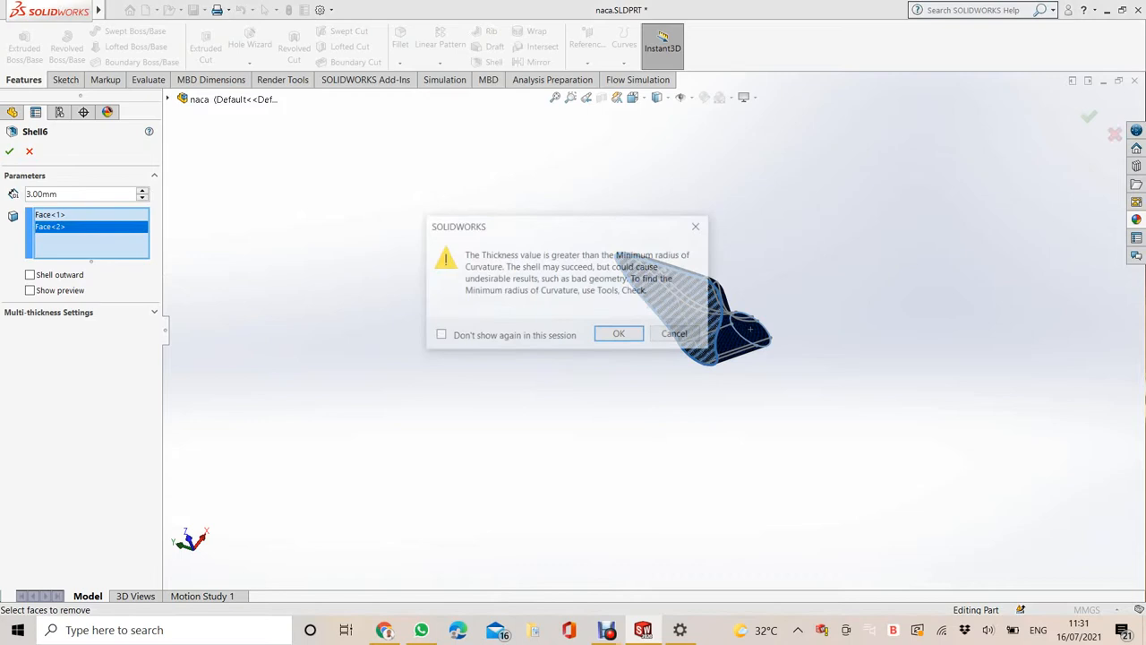
{"action": "left_click", "coordinate": [618, 333]}
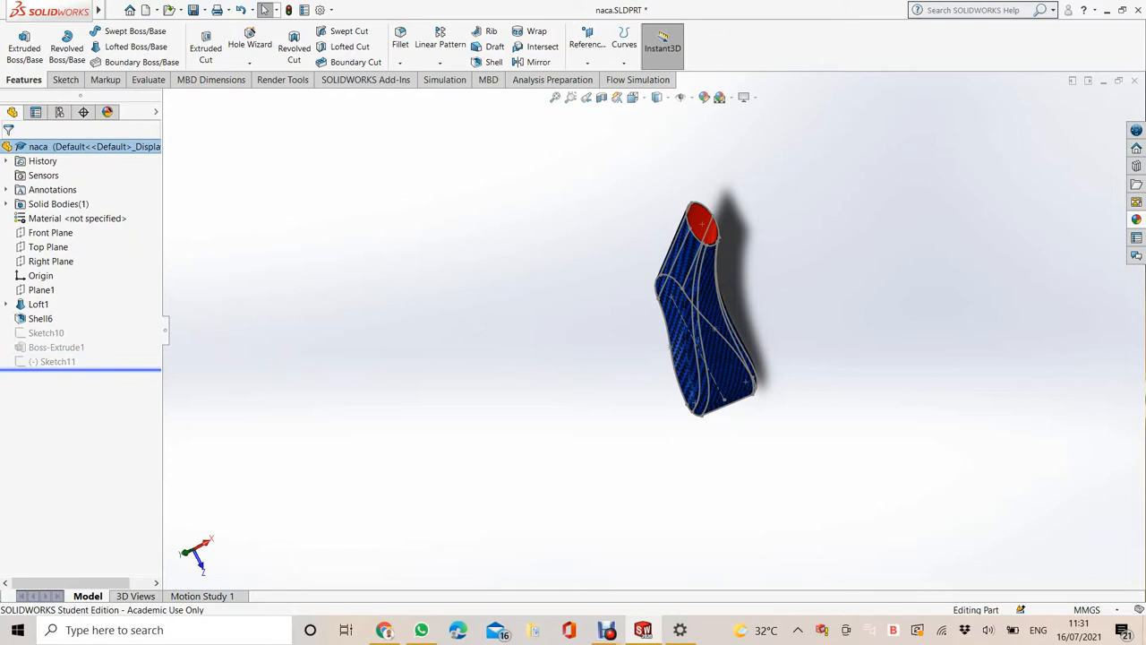
Edit Sketch10 and convert the wide opening's edges into the sketch outline for offsetting
{"action": "right_click", "coordinate": [54, 348]}
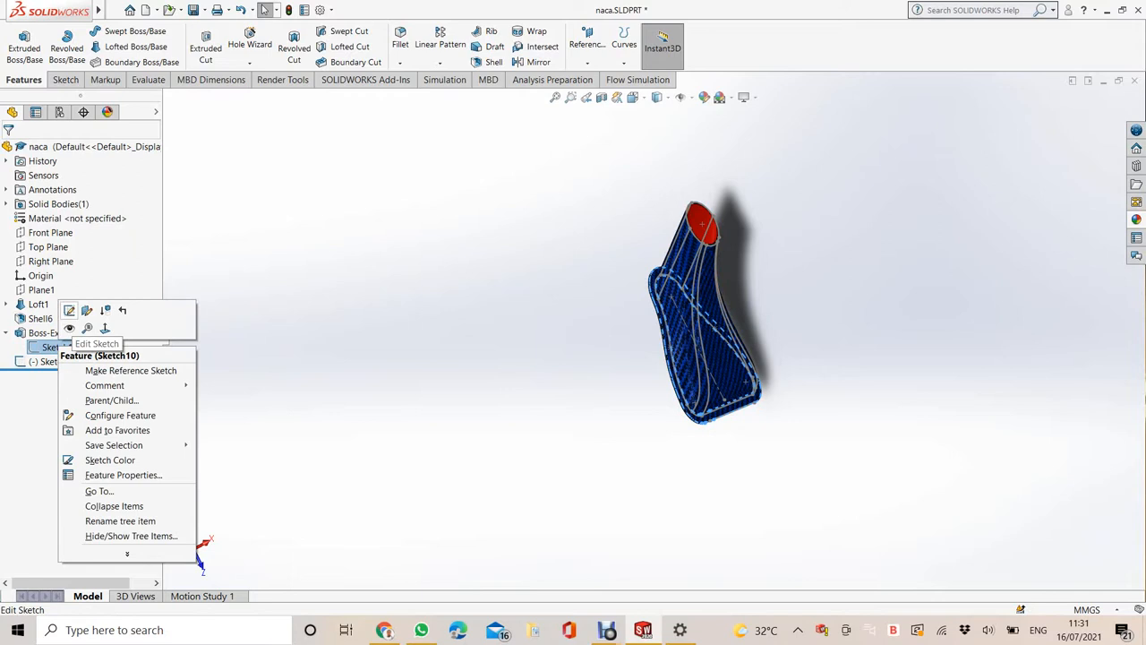
{"action": "left_click", "coordinate": [96, 344]}
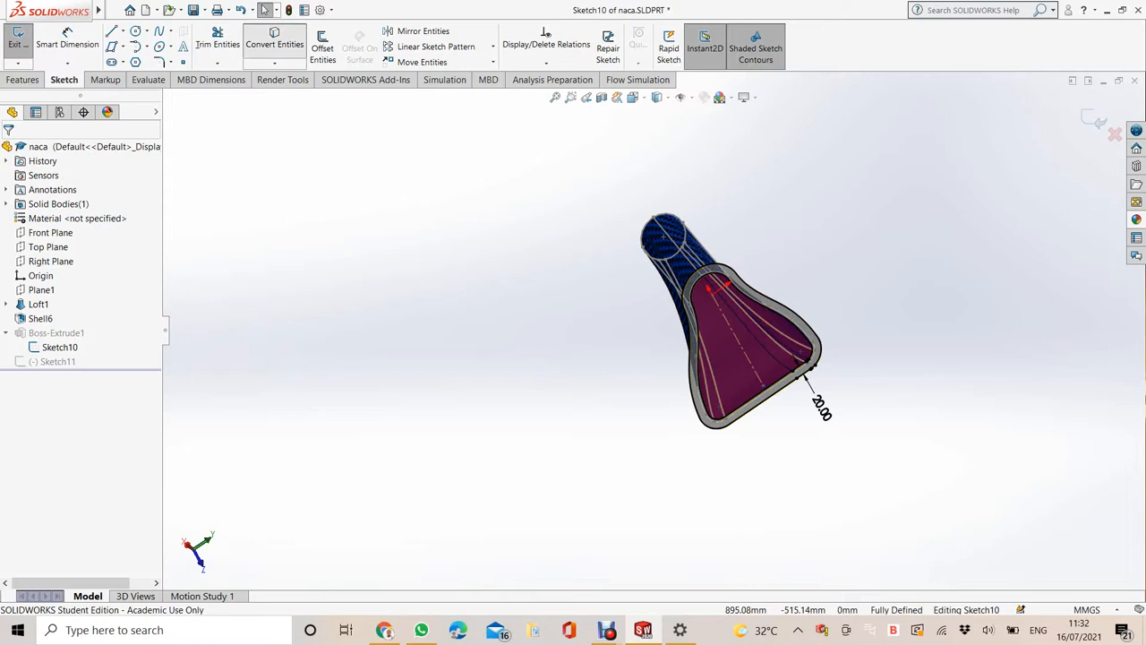
{"action": "left_click", "coordinate": [274, 43]}
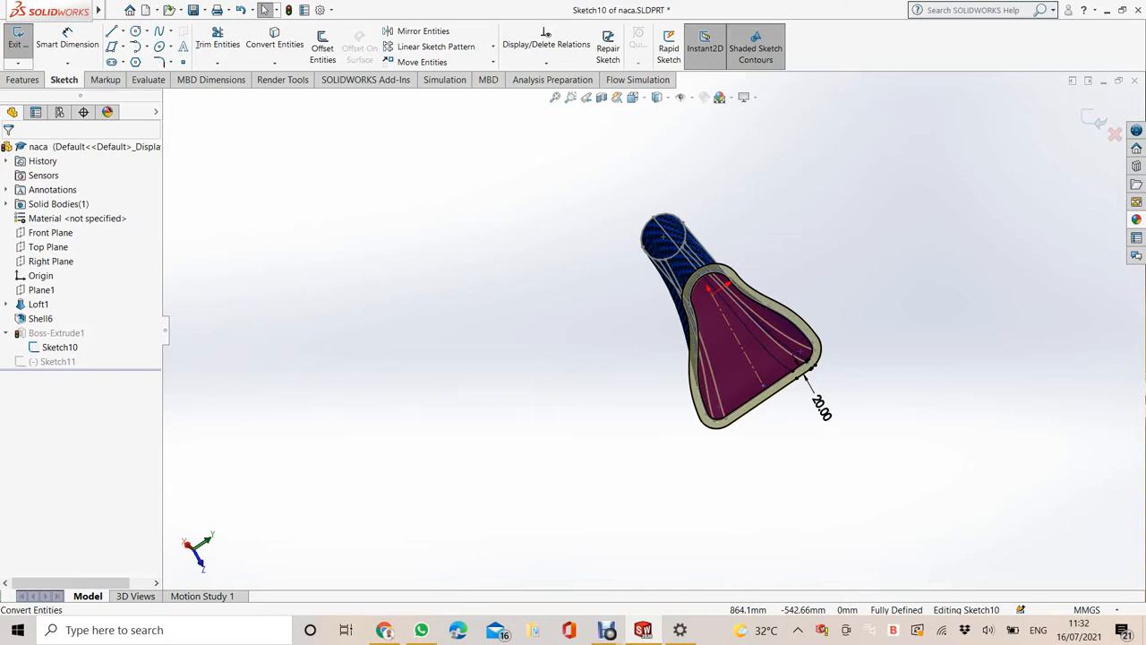
{"action": "left_click", "coordinate": [322, 45]}
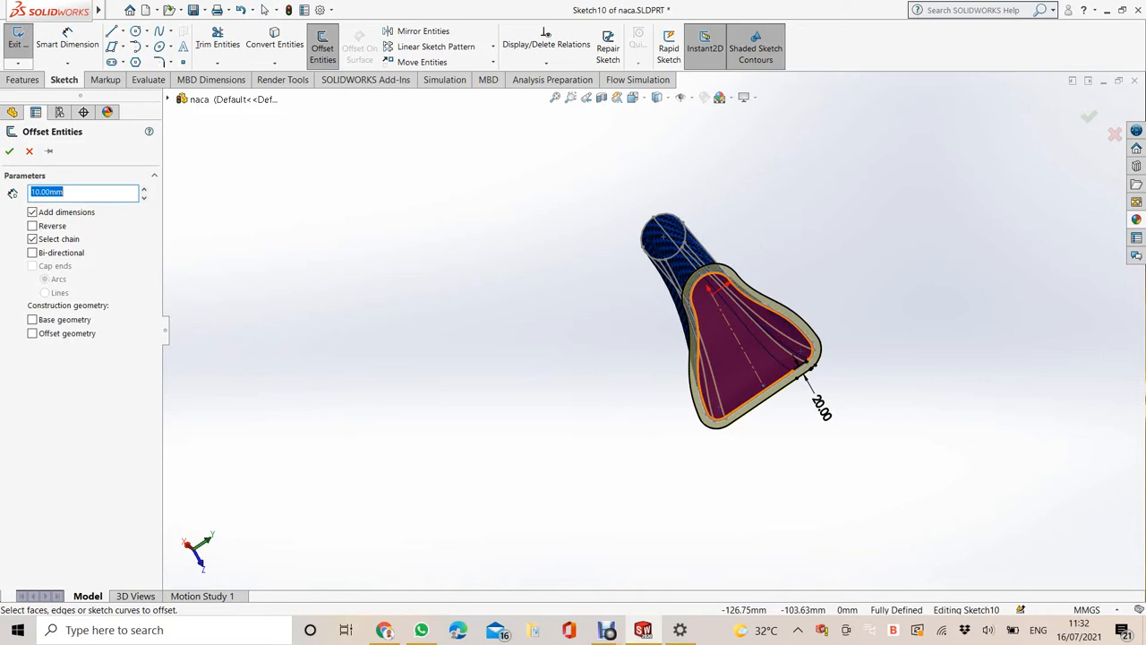
Offset the opening outline outward by 20.00 mm as the flange's outer edge
{"action": "type", "text": "20.00mm"}
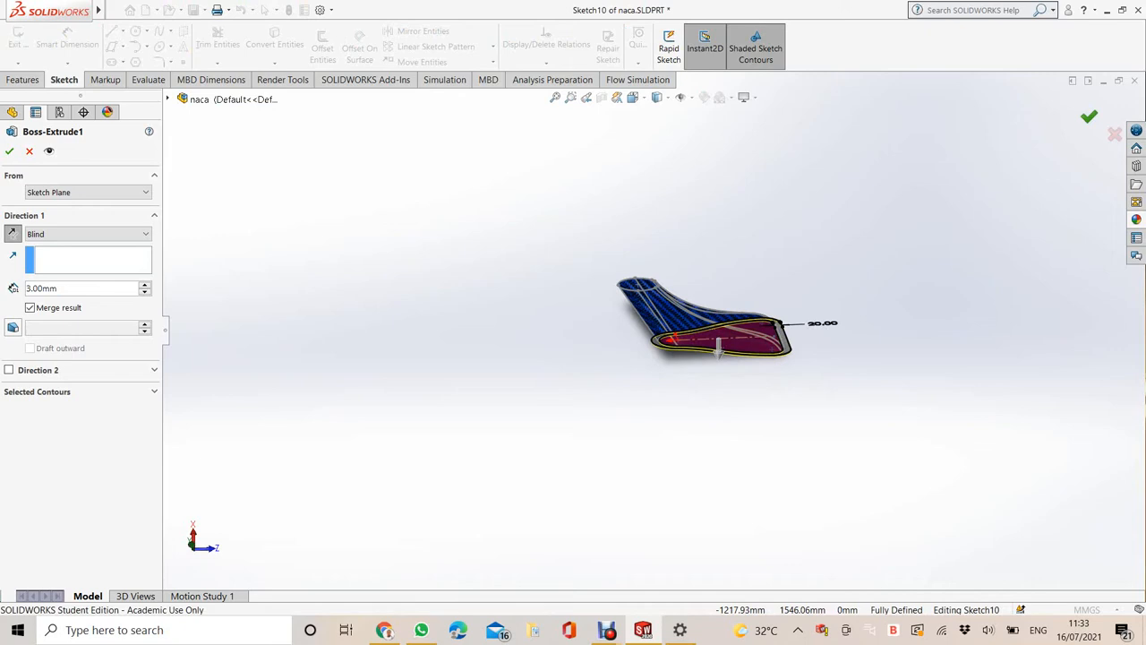
Confirm Boss-Extrude1 as a 3 mm blind flange merged with the duct body
{"action": "left_click", "coordinate": [11, 151]}
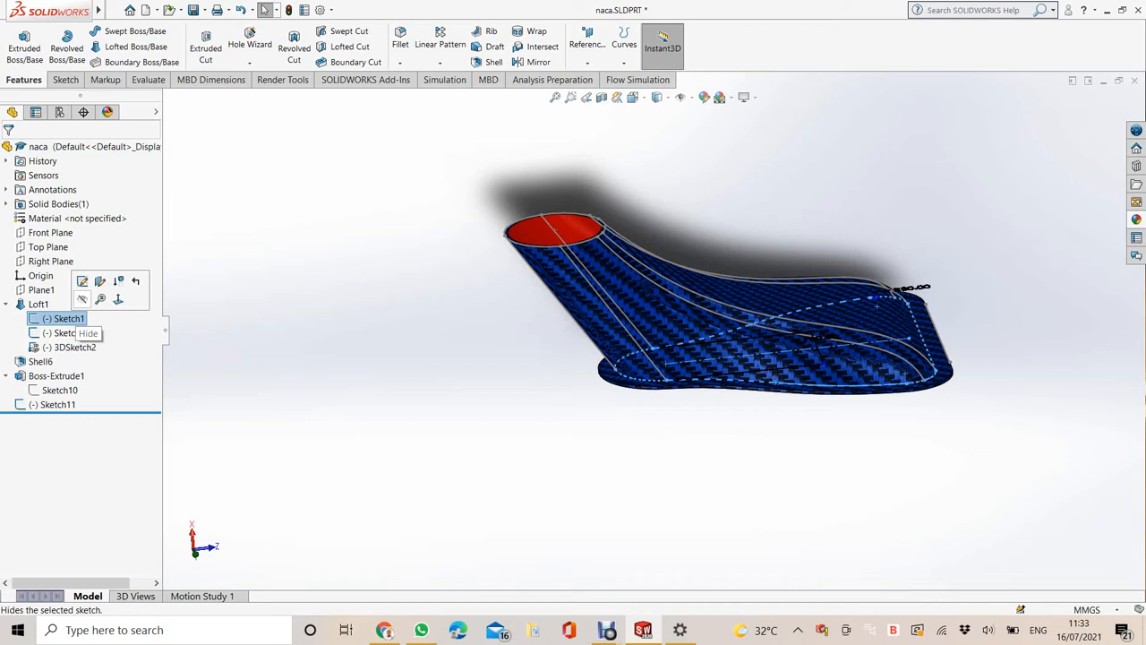
Hide the loft's profile sketch and 3D guide sketch so only the flanged duct shows
{"action": "right_click", "coordinate": [65, 331]}
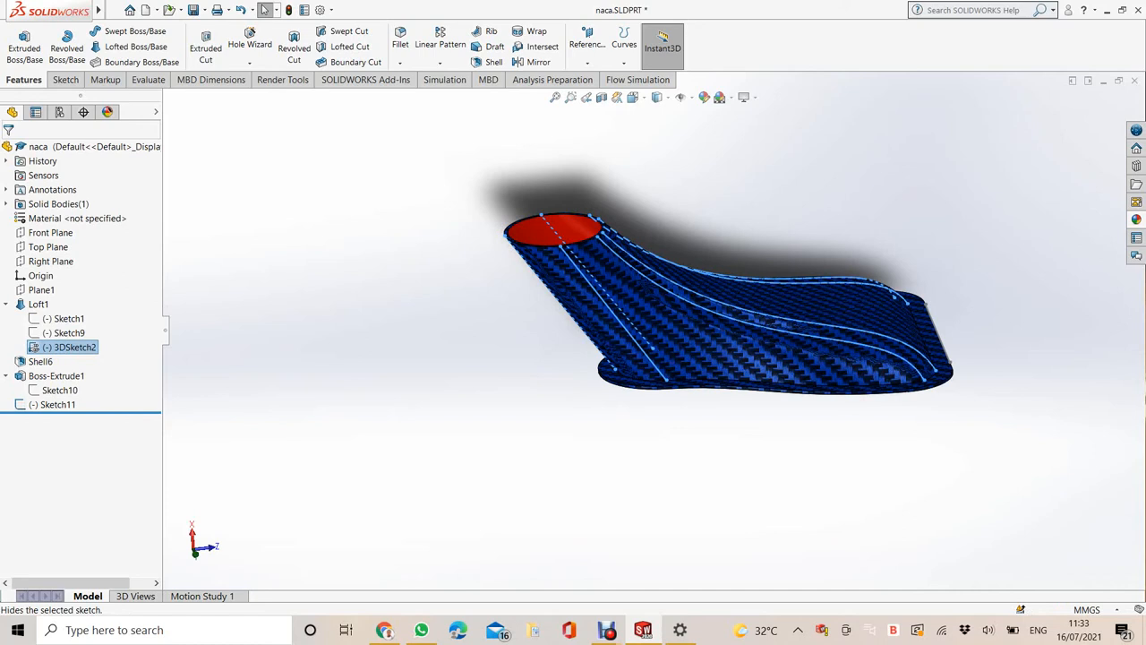
{"action": "right_click", "coordinate": [59, 390]}
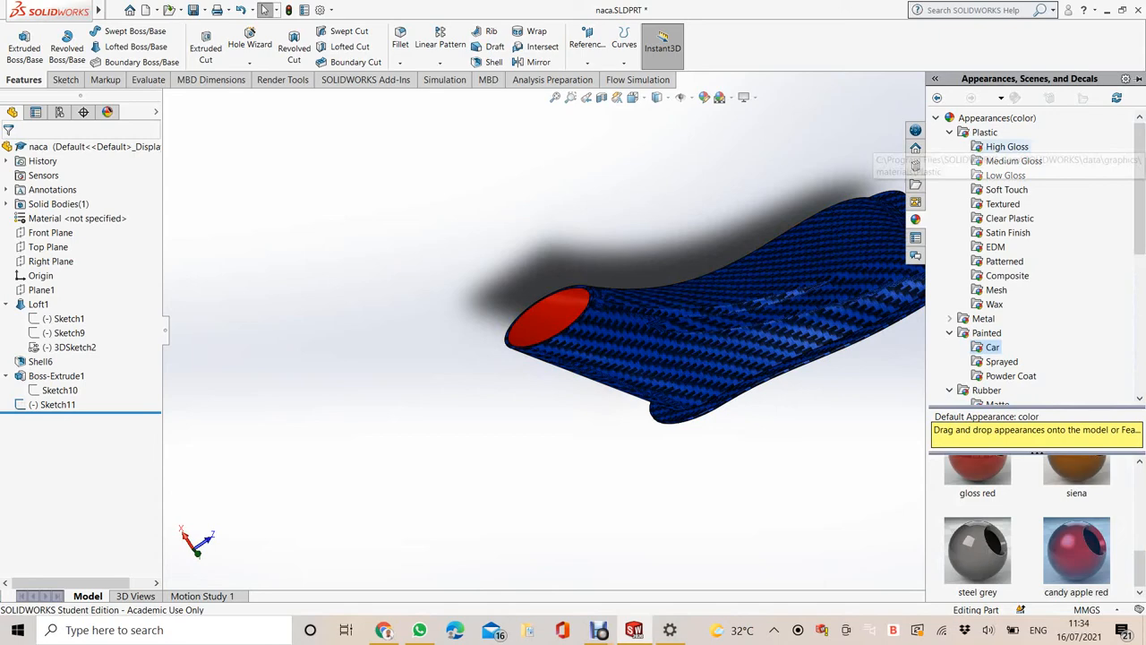
Expand the Plastic folder in the Appearances task pane beside the duct
{"action": "left_click", "coordinate": [1006, 276]}
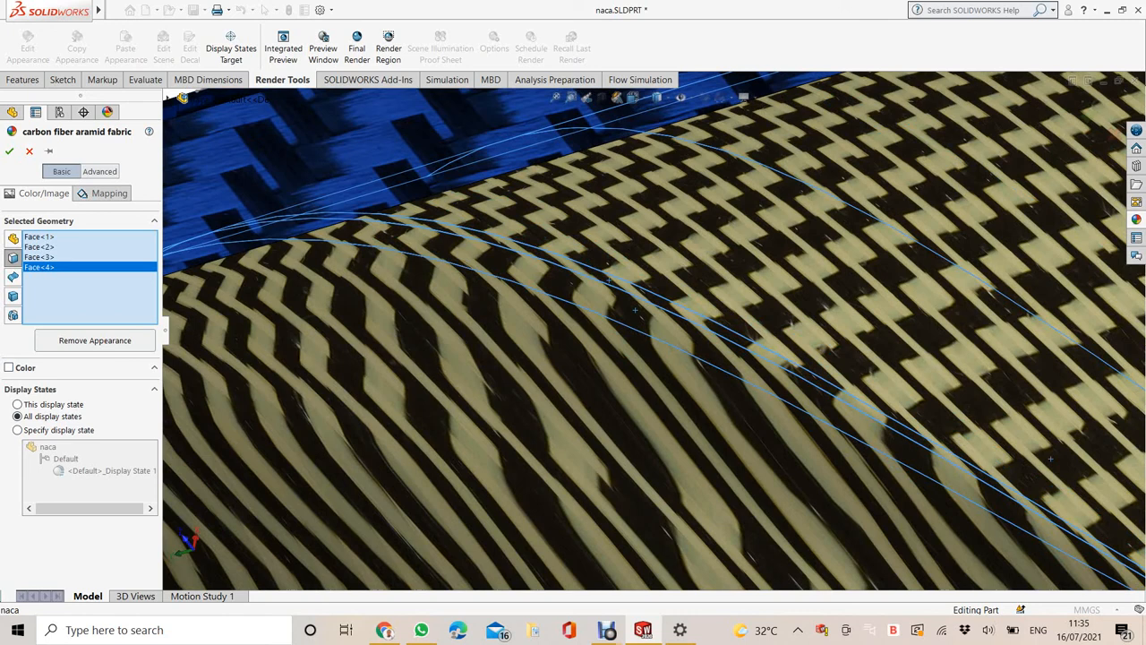
{"action": "left_click", "coordinate": [9, 367]}
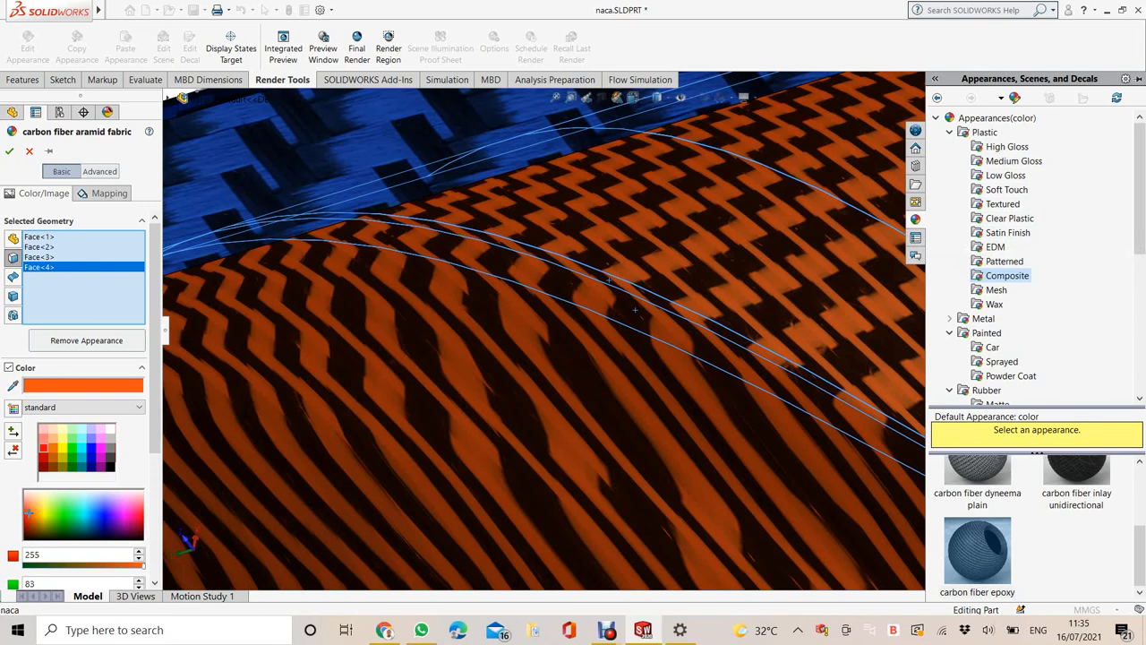
{"action": "mouse_move", "coordinate": [985, 362]}
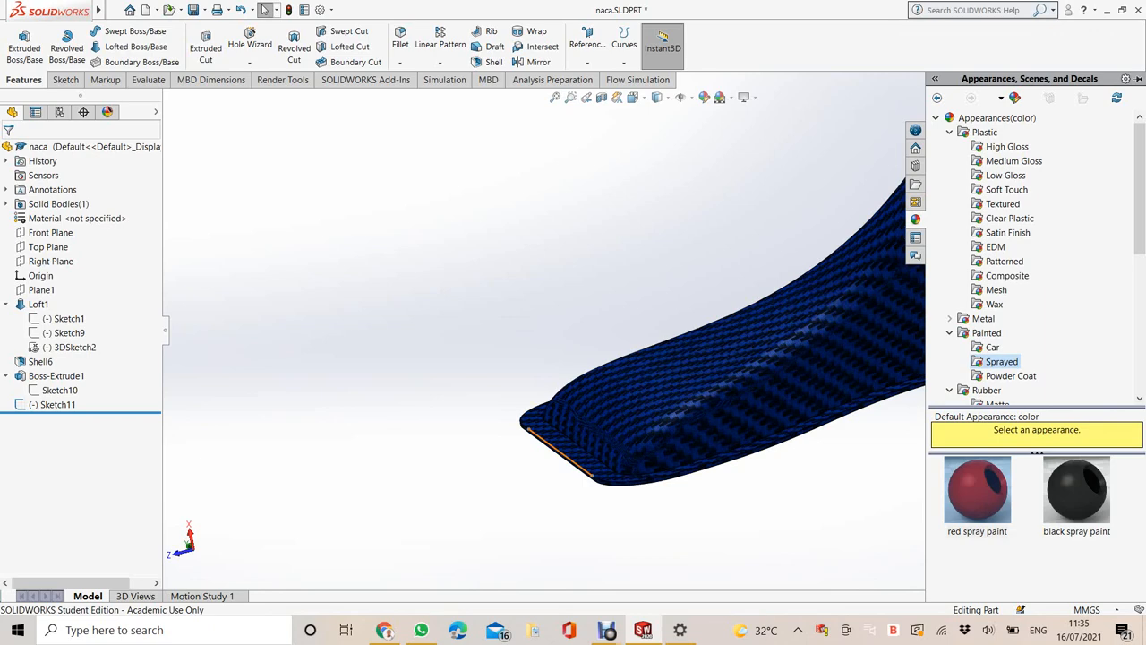
{"action": "left_click", "coordinate": [58, 405]}
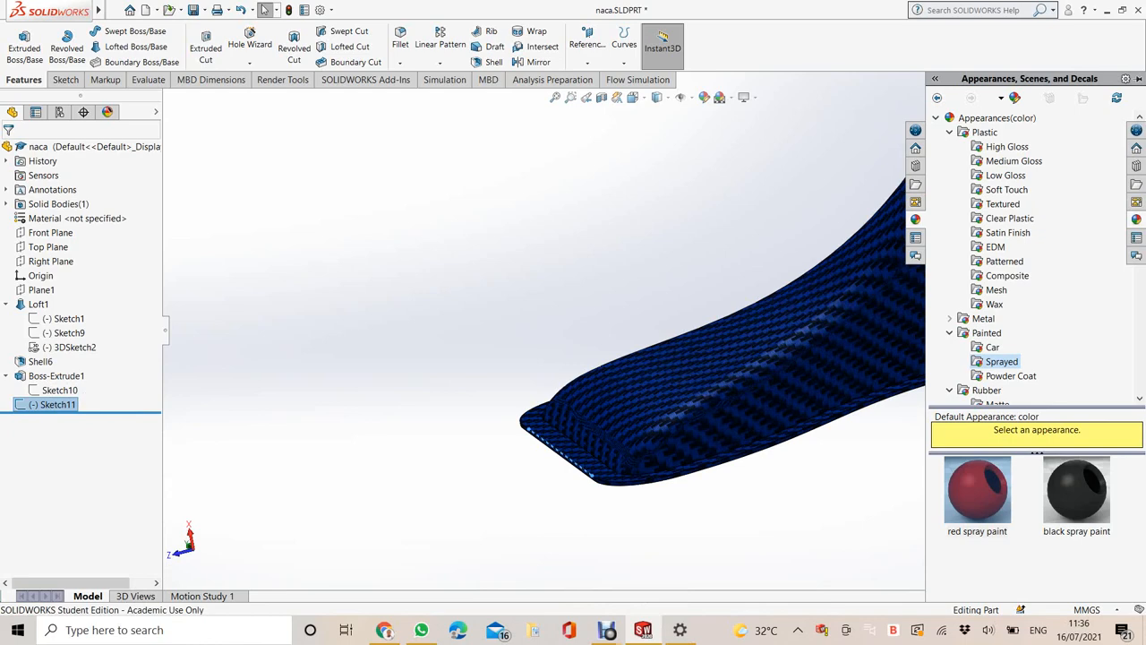